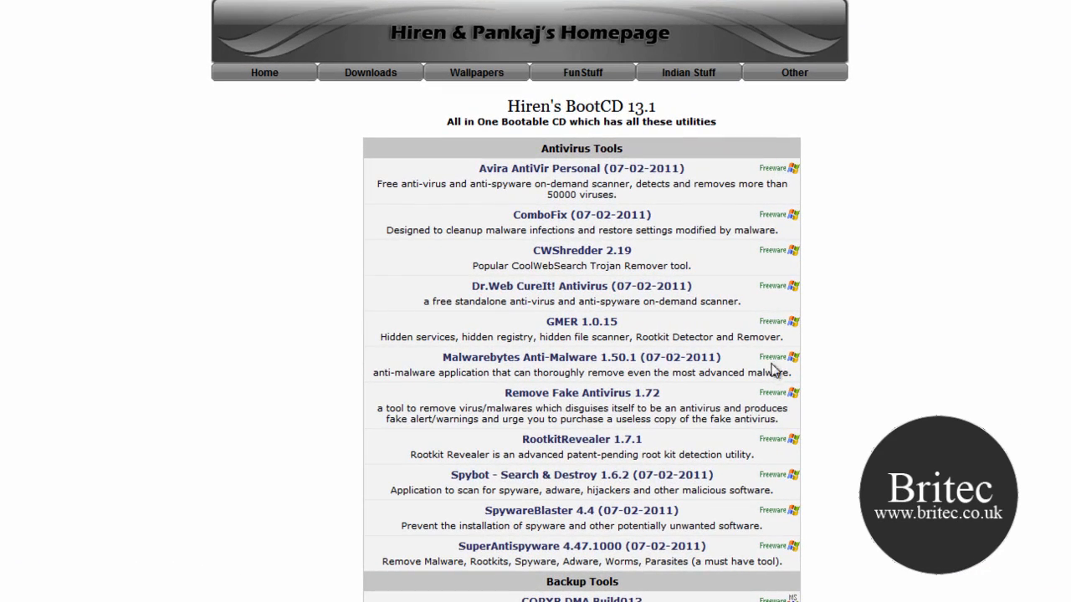
{"action": "mouse_move", "coordinate": [802, 371]}
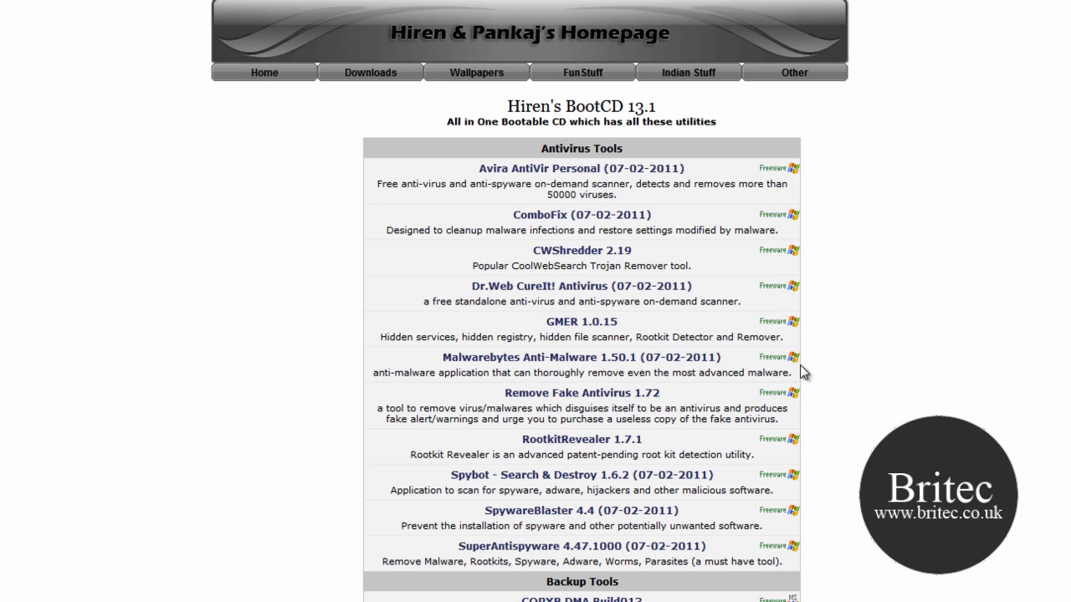
{"action": "mouse_move", "coordinate": [797, 459]}
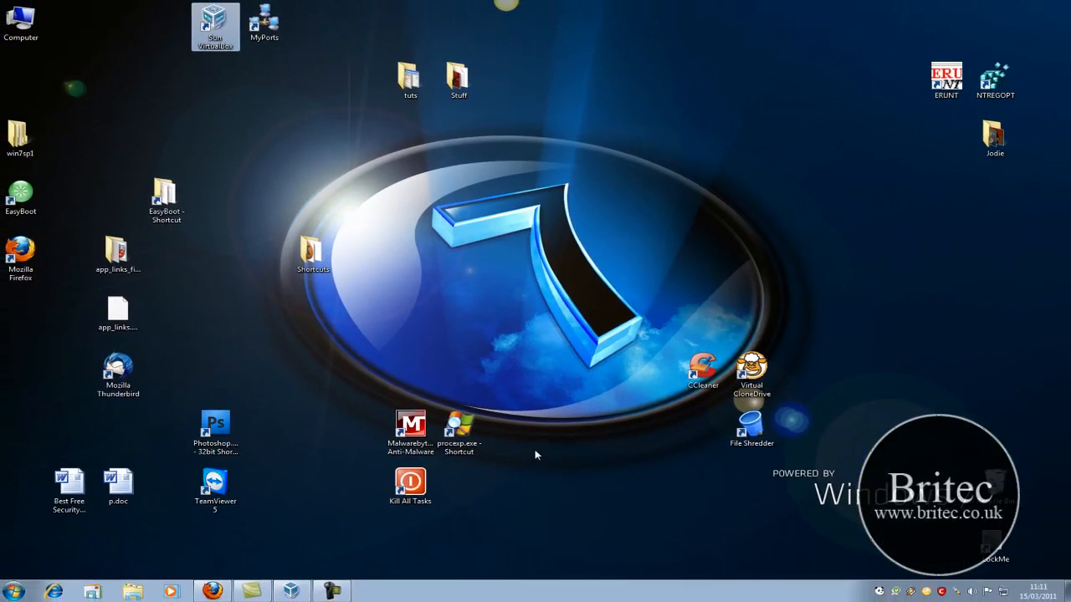
{"action": "left_click", "coordinate": [410, 425]}
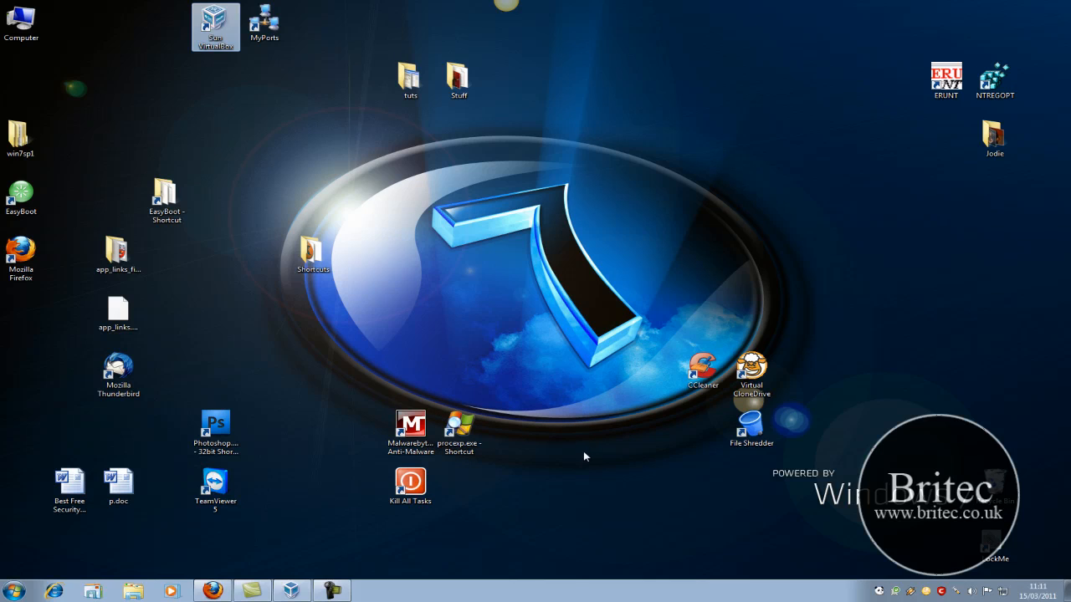
{"action": "mouse_move", "coordinate": [295, 402]}
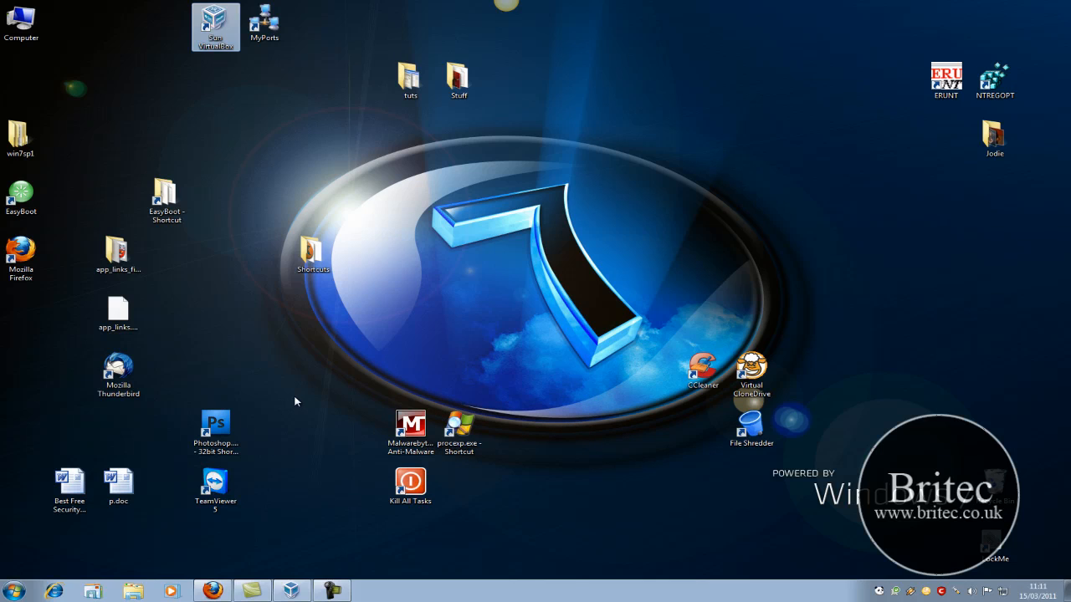
{"action": "mouse_move", "coordinate": [479, 535]}
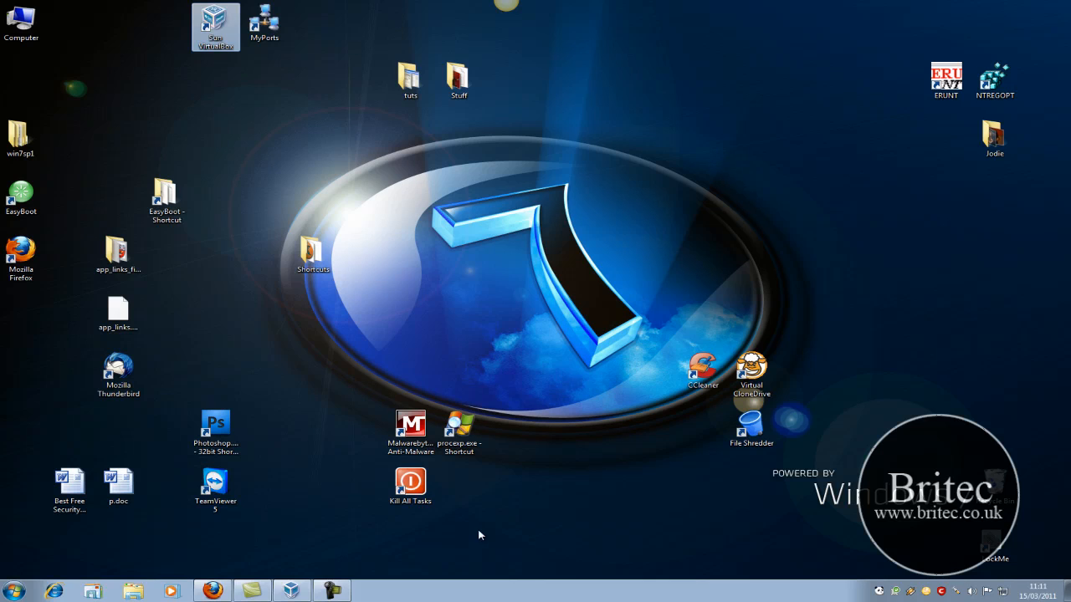
{"action": "mouse_move", "coordinate": [468, 489]}
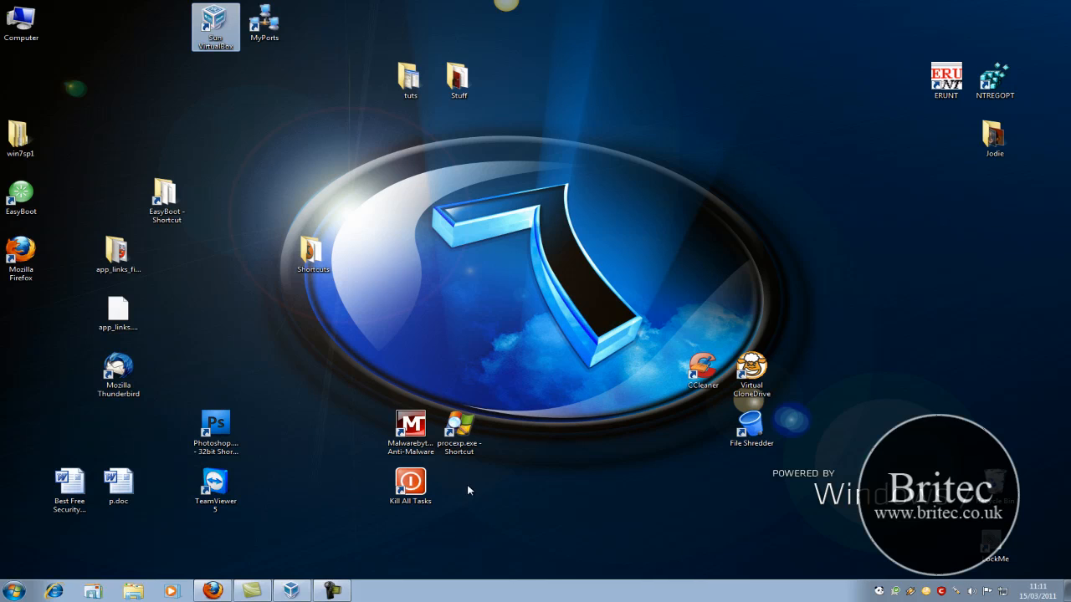
{"action": "mouse_move", "coordinate": [498, 489]}
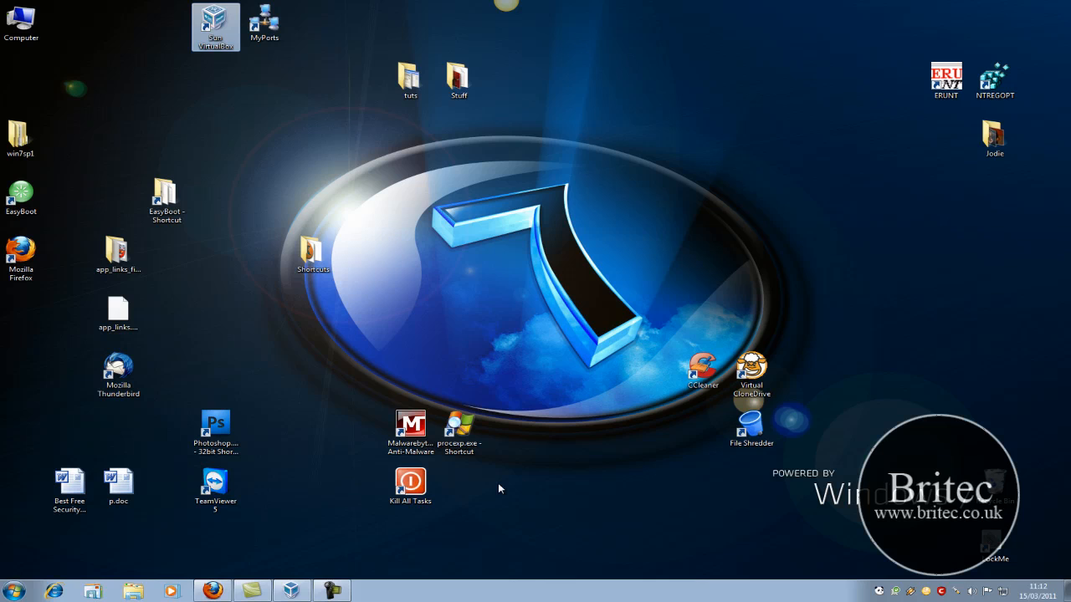
{"action": "mouse_move", "coordinate": [367, 468]}
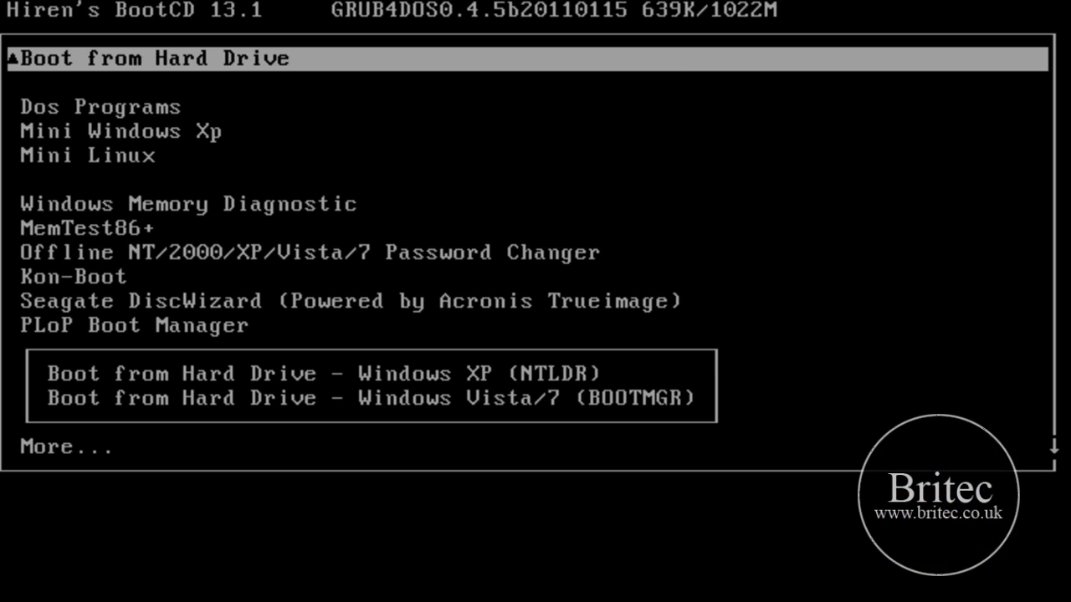
{"action": "mouse_move", "coordinate": [220, 242]}
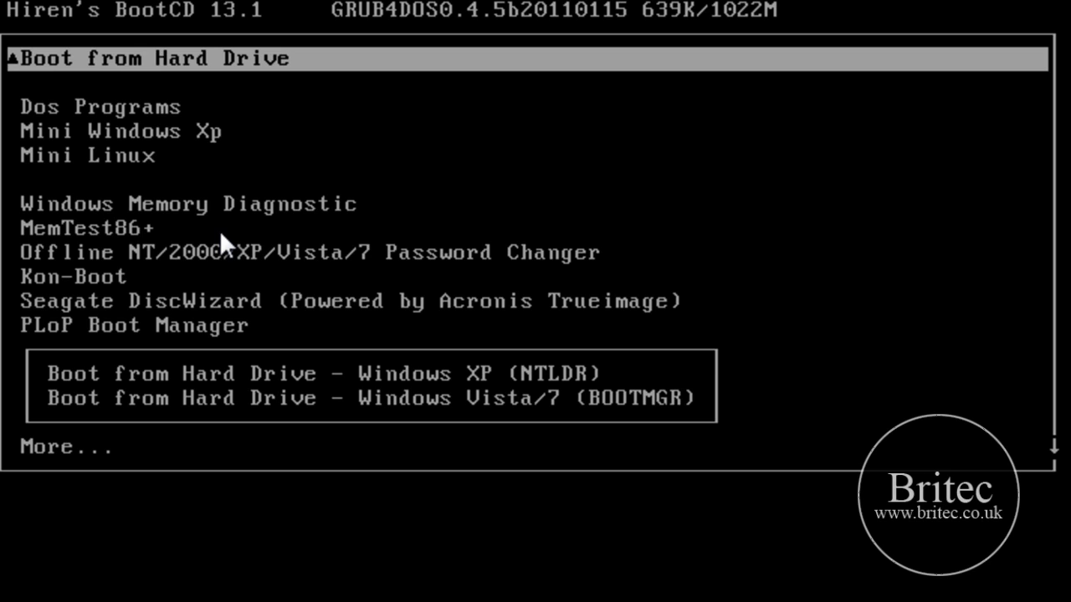
Boot the Mini Windows XP environment from the GRUB4DOS menu
{"action": "key", "text": "Down"}
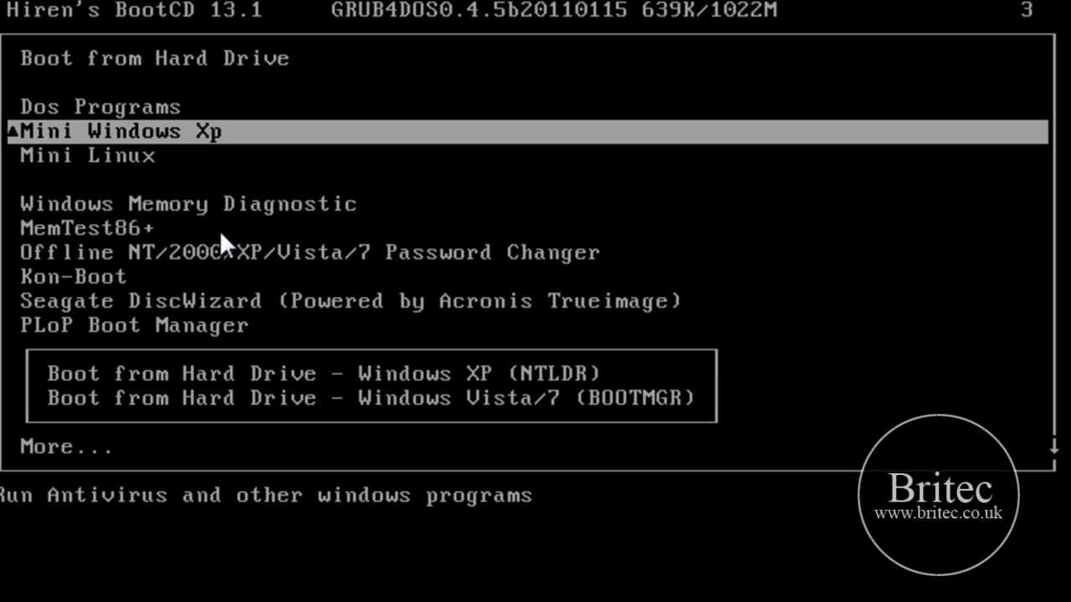
{"action": "key", "text": "enter"}
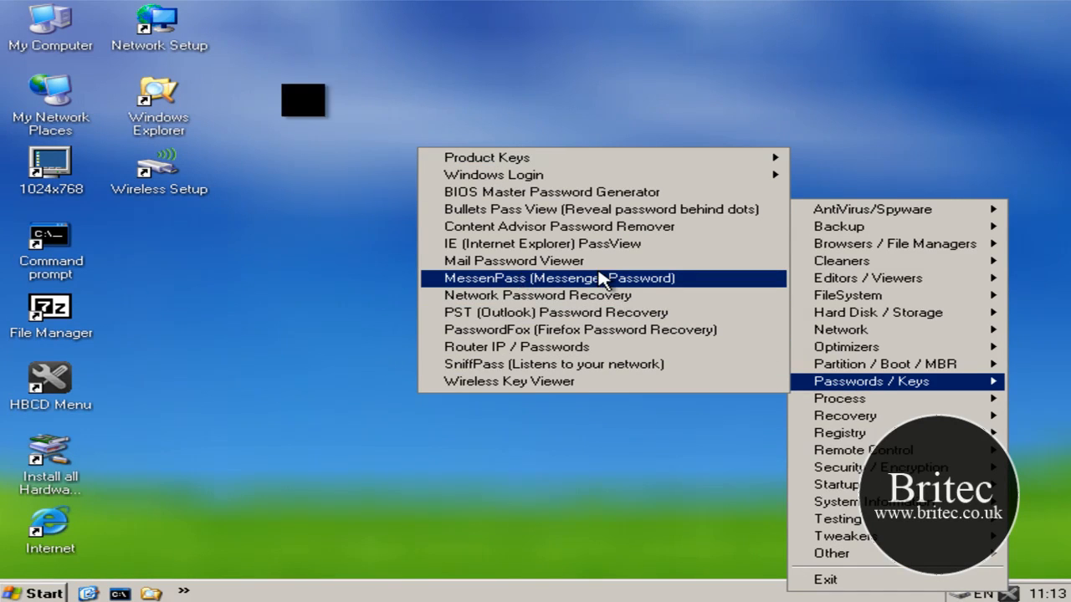
{"action": "mouse_move", "coordinate": [589, 209]}
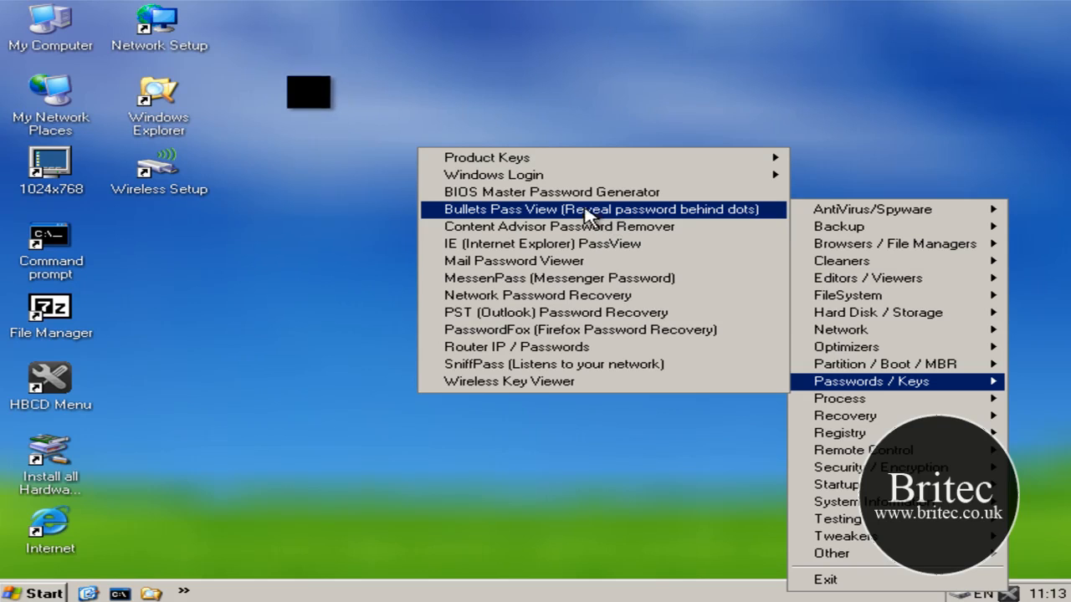
{"action": "mouse_move", "coordinate": [487, 158]}
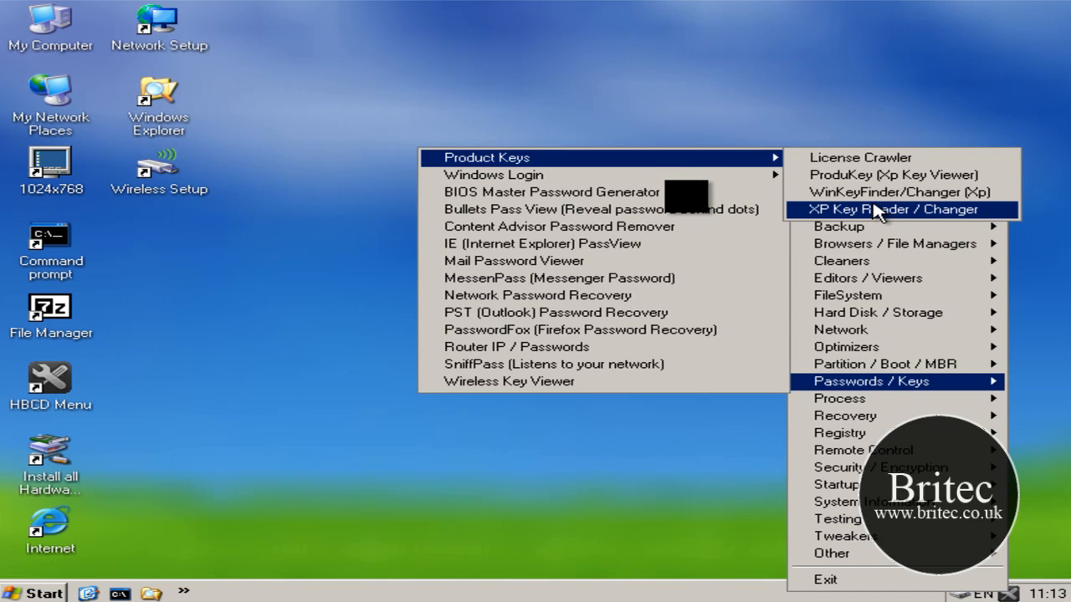
Launch the XP Key Reader / Changer from the Product Keys tools
{"action": "left_click", "coordinate": [890, 209]}
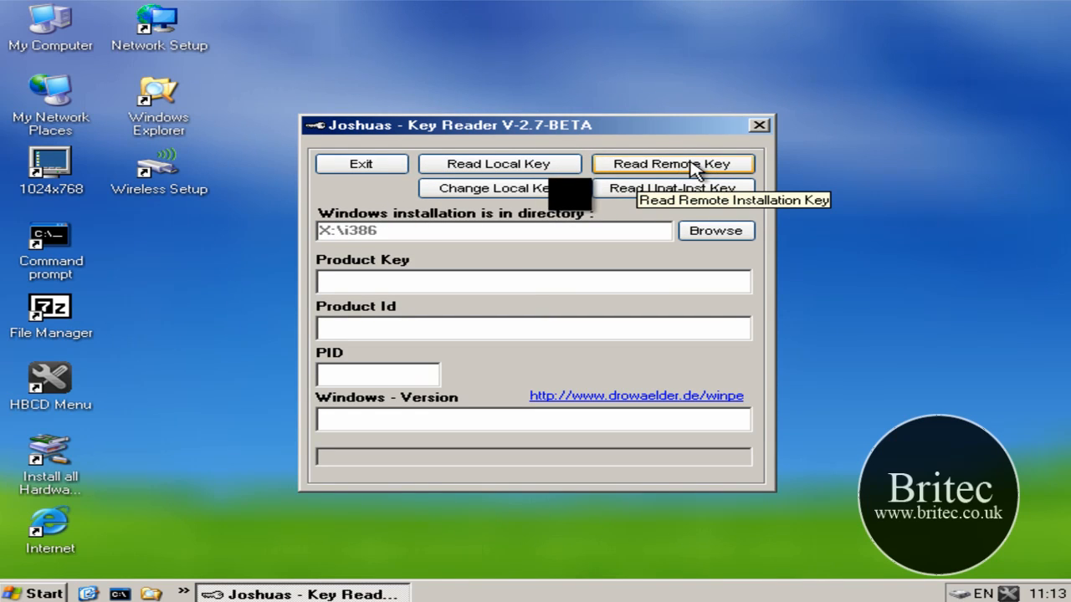
Select C:\WINDOWS on the local disk as the installation folder to read
{"action": "left_click", "coordinate": [716, 230]}
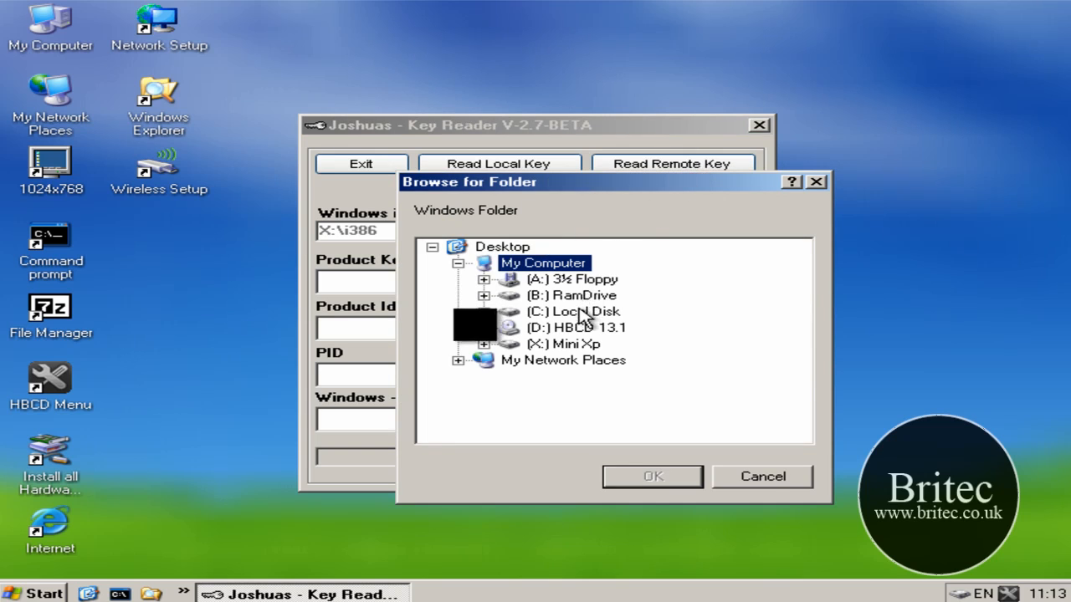
{"action": "left_click", "coordinate": [562, 311]}
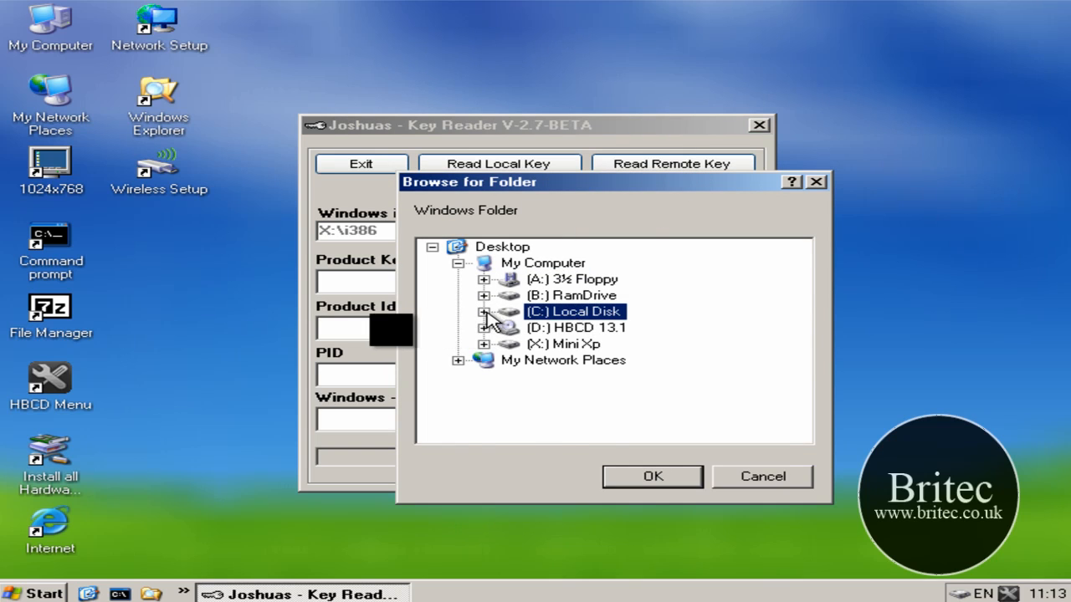
{"action": "left_click", "coordinate": [484, 311]}
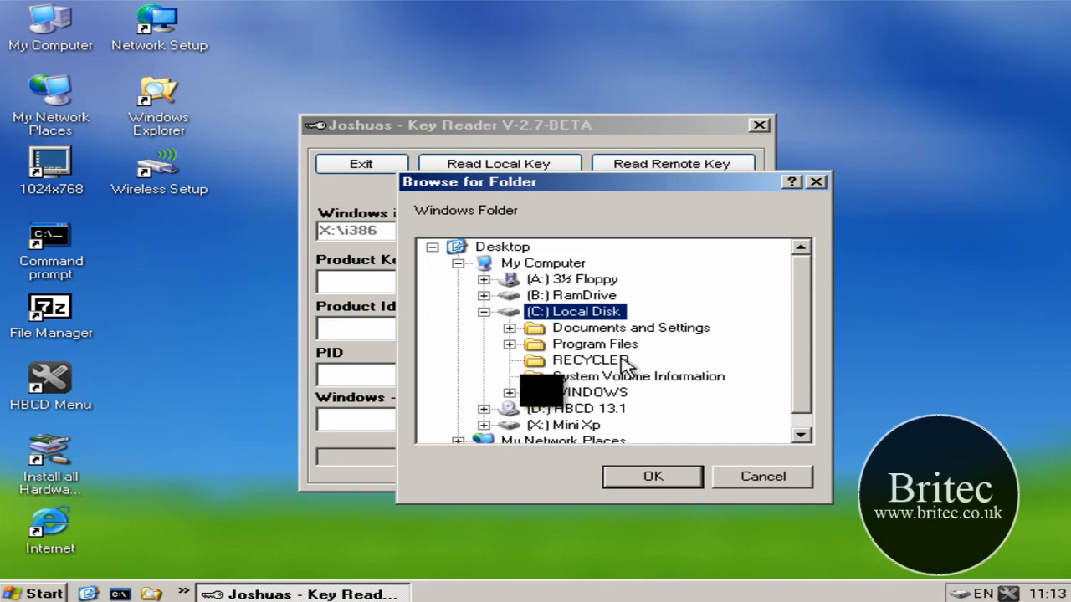
{"action": "left_click", "coordinate": [589, 391]}
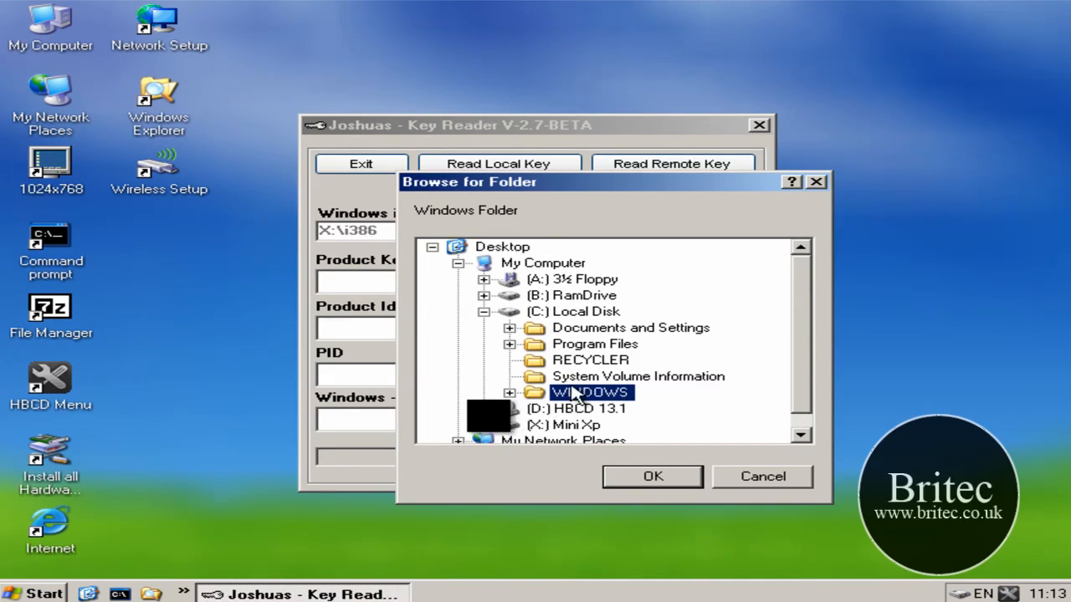
{"action": "left_click", "coordinate": [652, 475]}
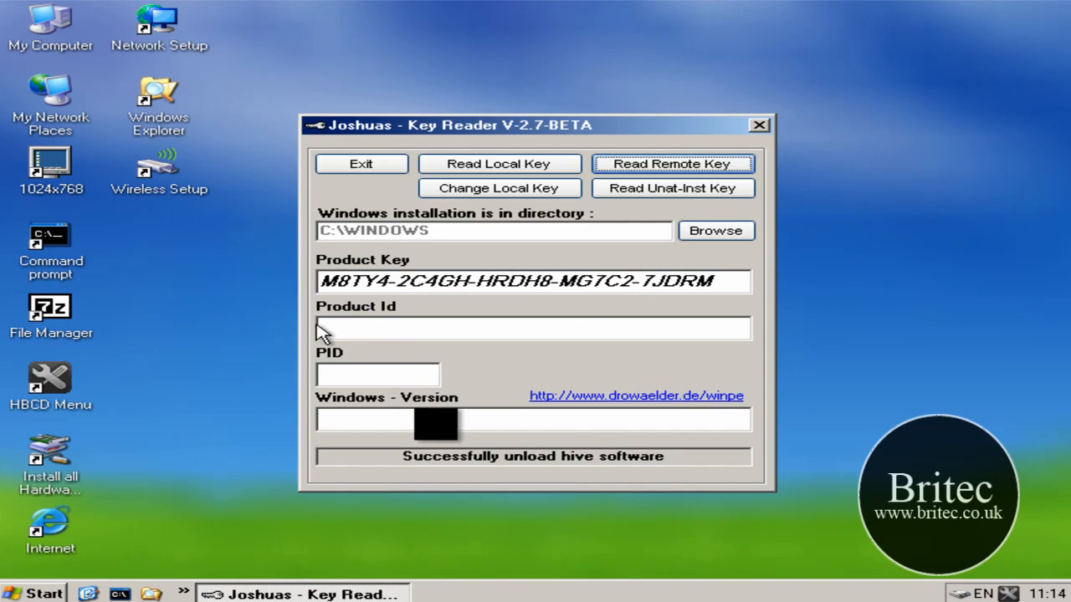
Read the remote key to show the product key, product ID, PID and XP Home OEM version
{"action": "left_click", "coordinate": [673, 164]}
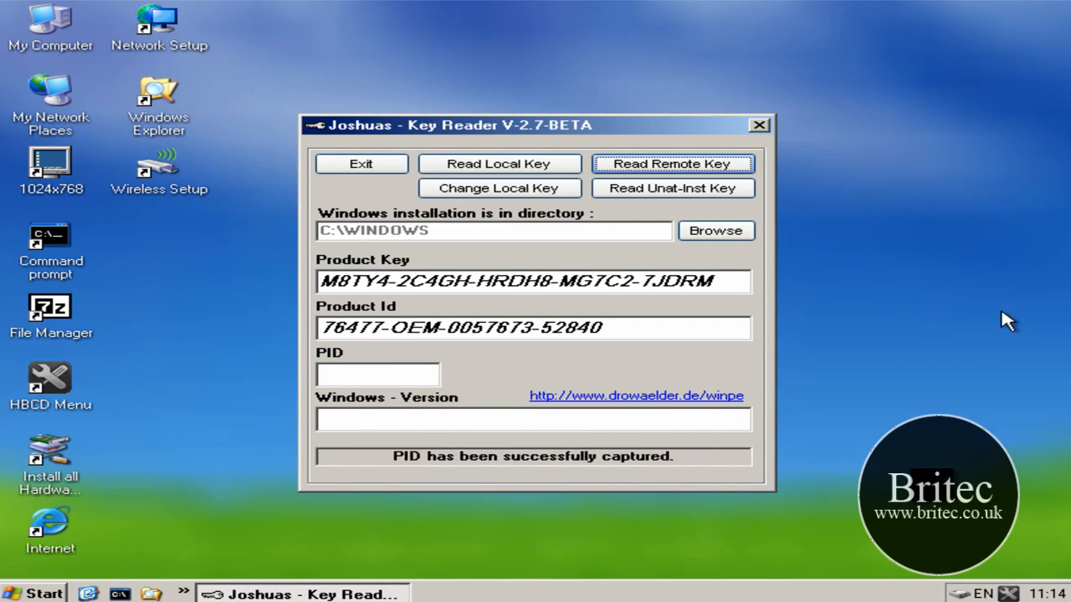
{"action": "left_click", "coordinate": [672, 164]}
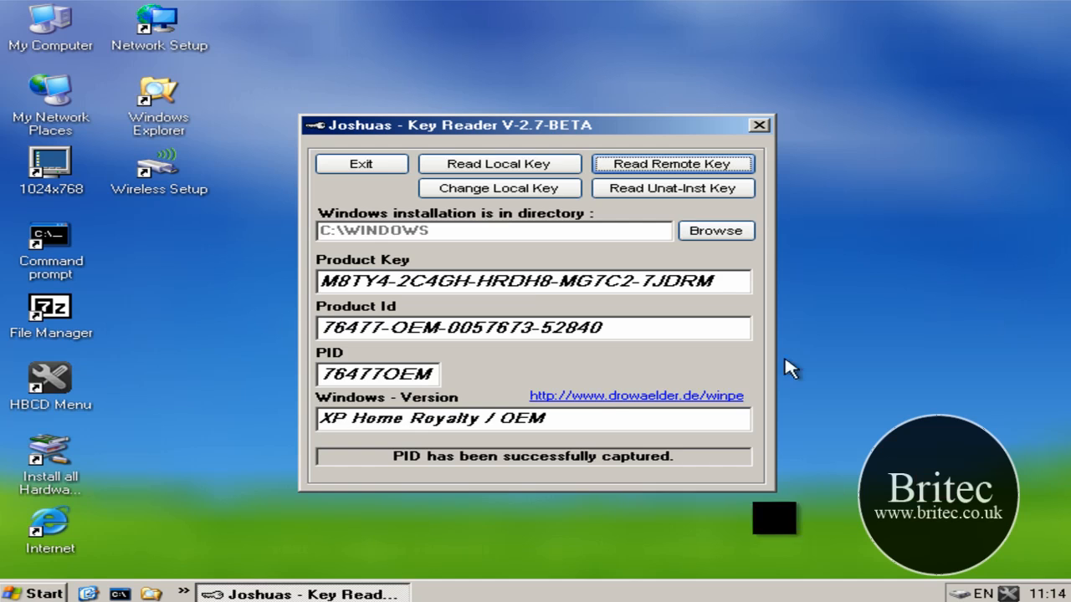